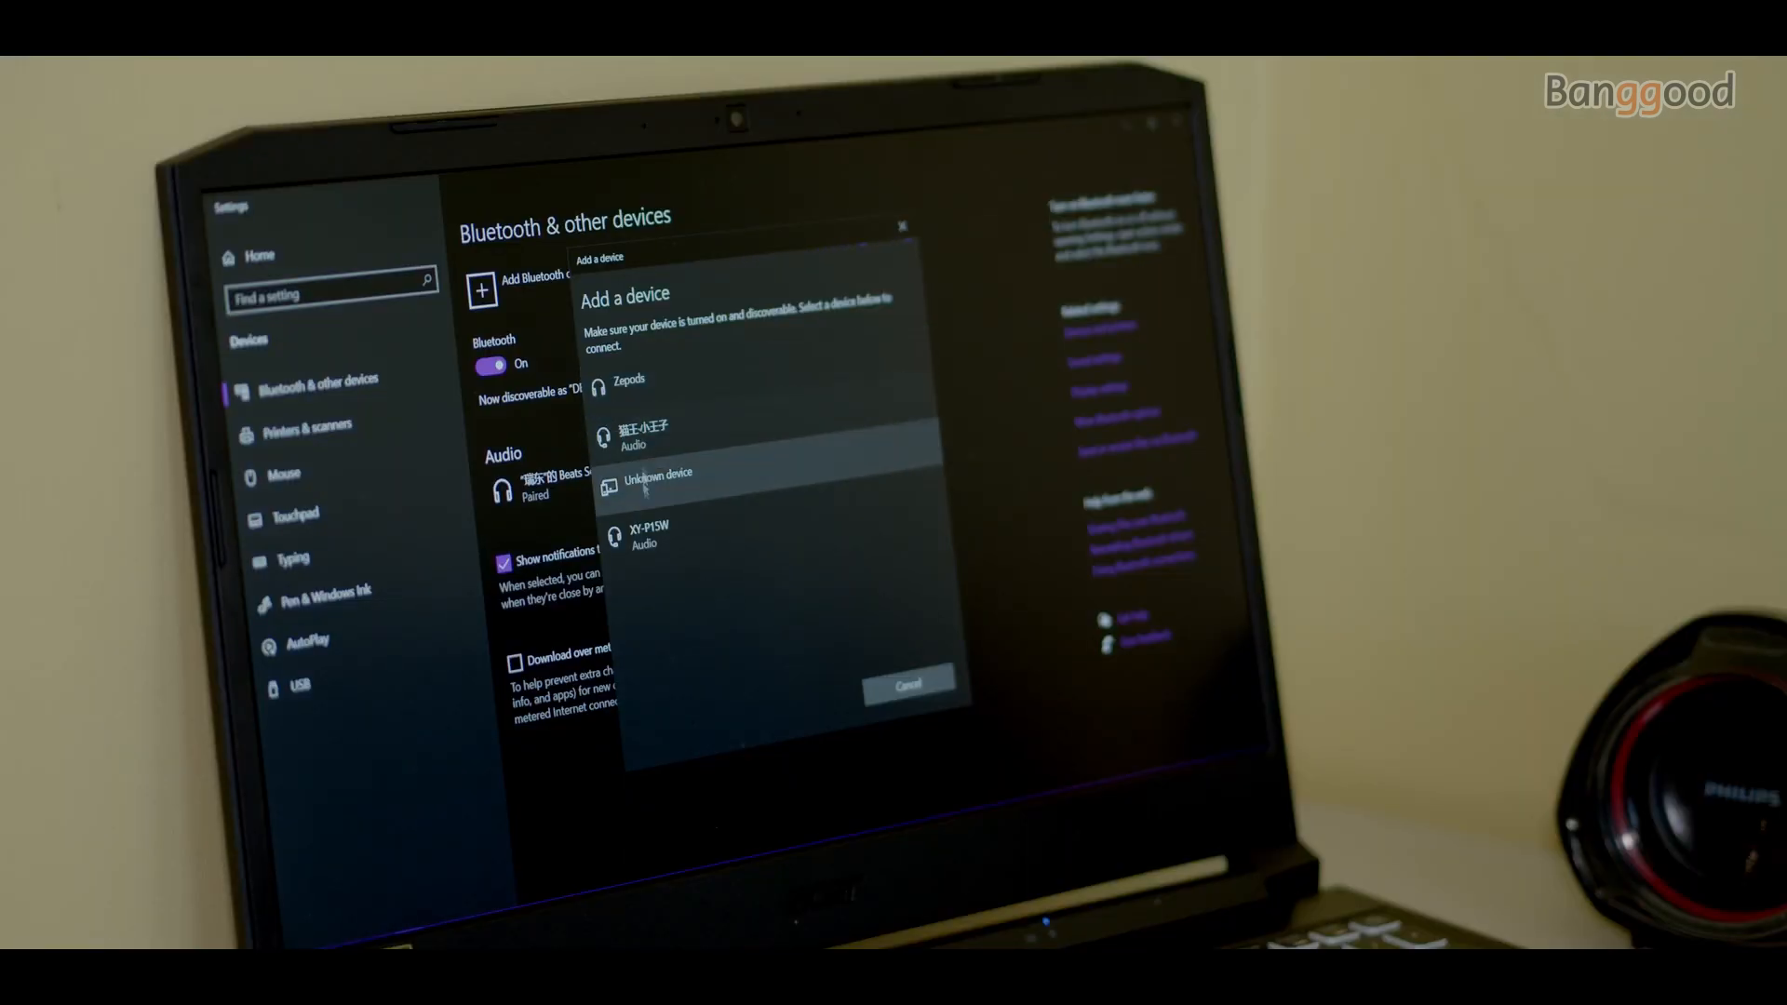
Select XY-P15W Audio in the Add a device list so it begins connecting
click(650, 534)
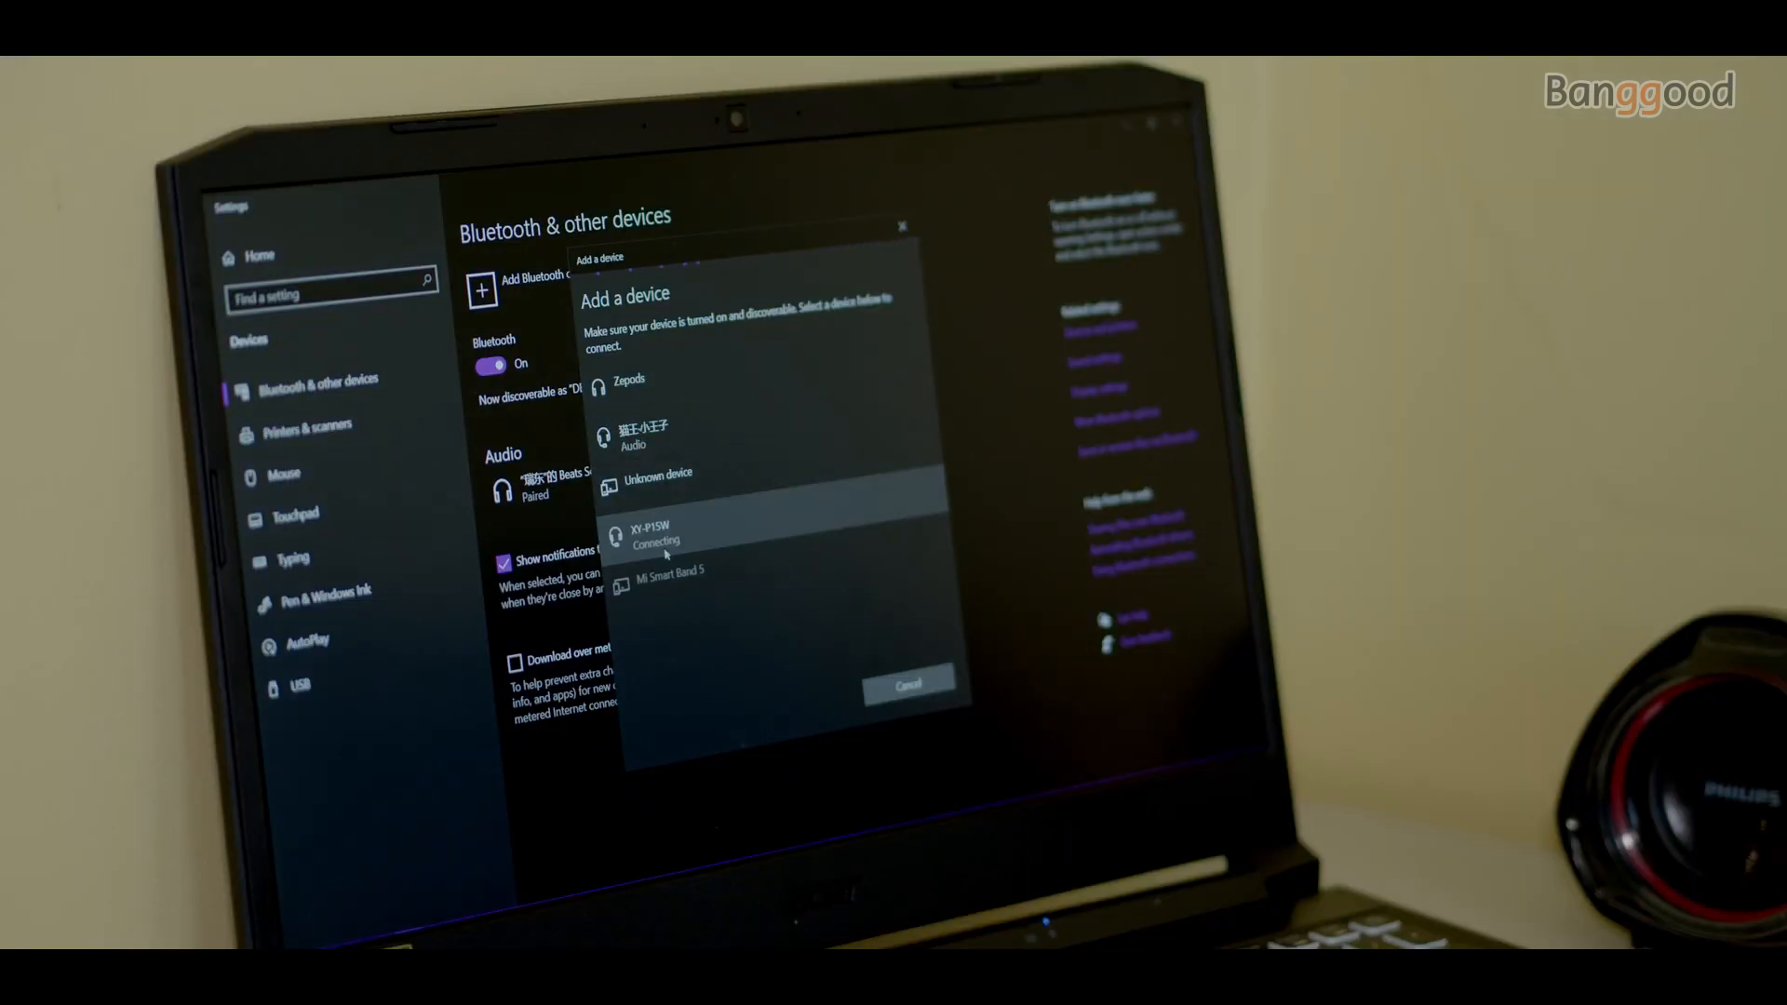